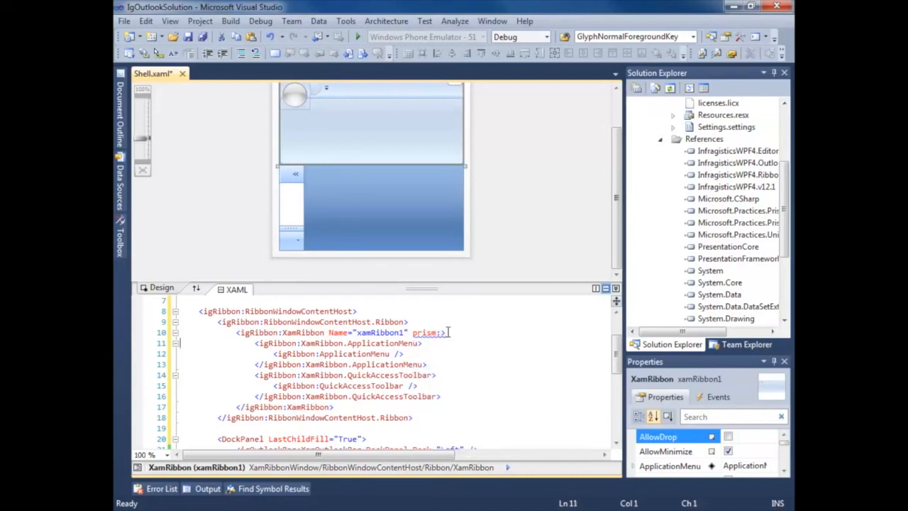
{"action": "type", "text": "RegionManager.RegionName=\"Ribb"}
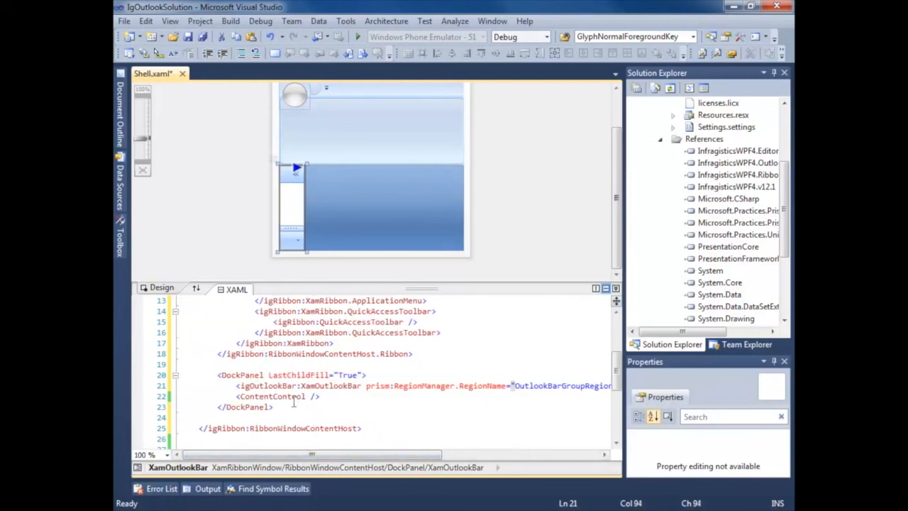
{"action": "type", "text": "wid />"}
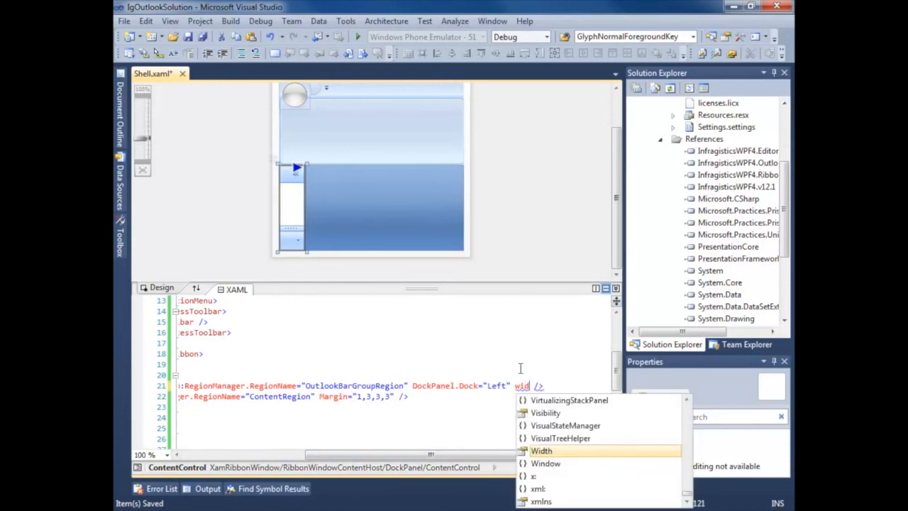